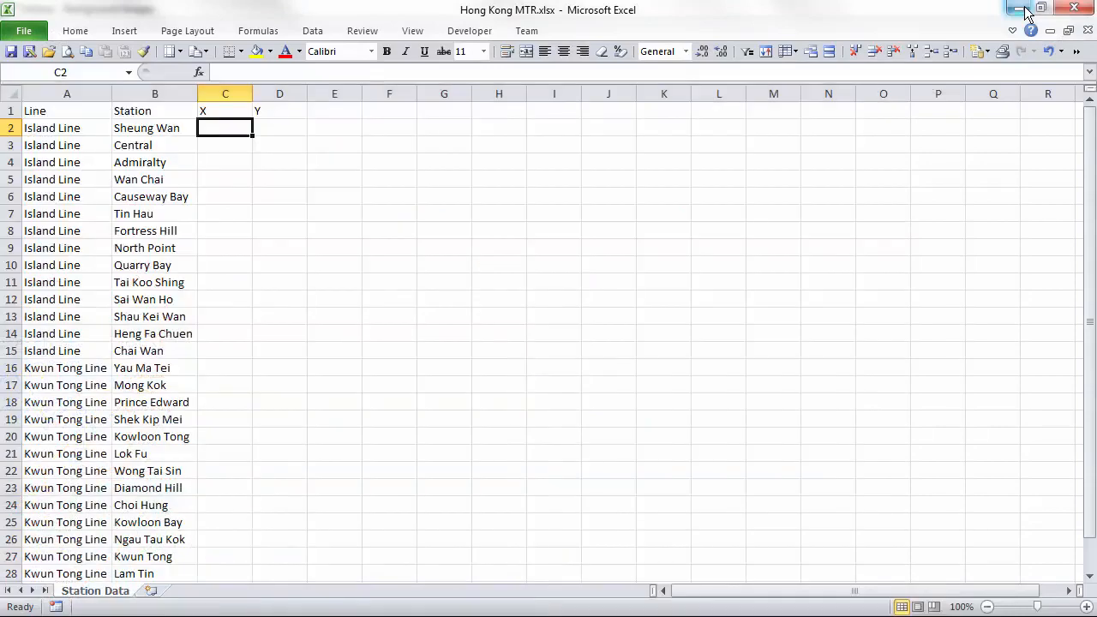
mouse_move(1028, 11)
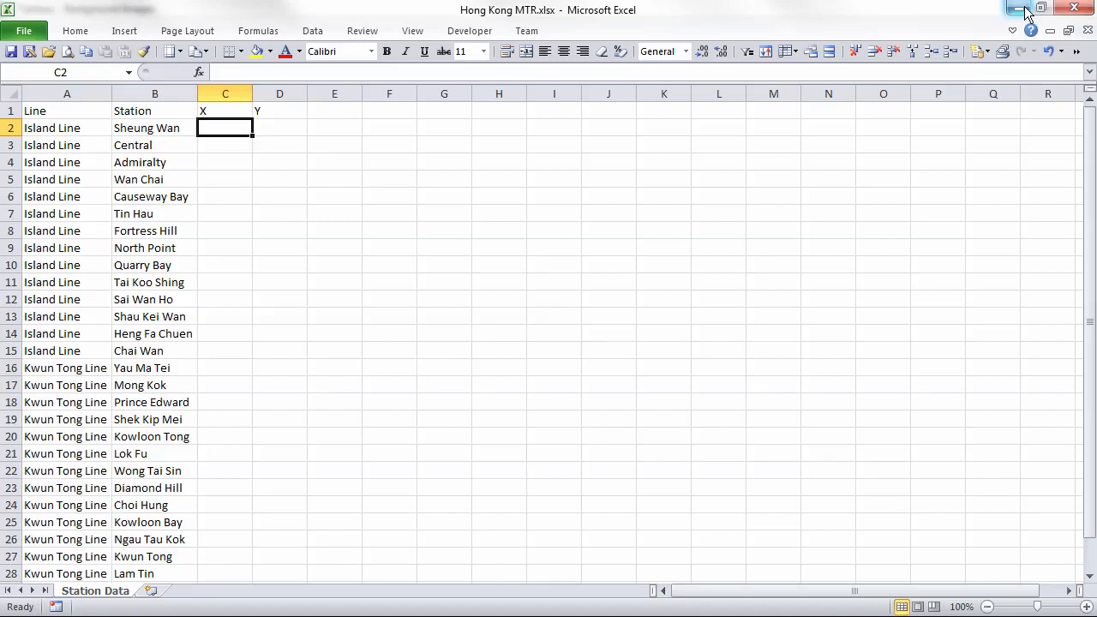
Enter 623 as the Sheung Wan station's Y coordinate in cell D2
text(623)
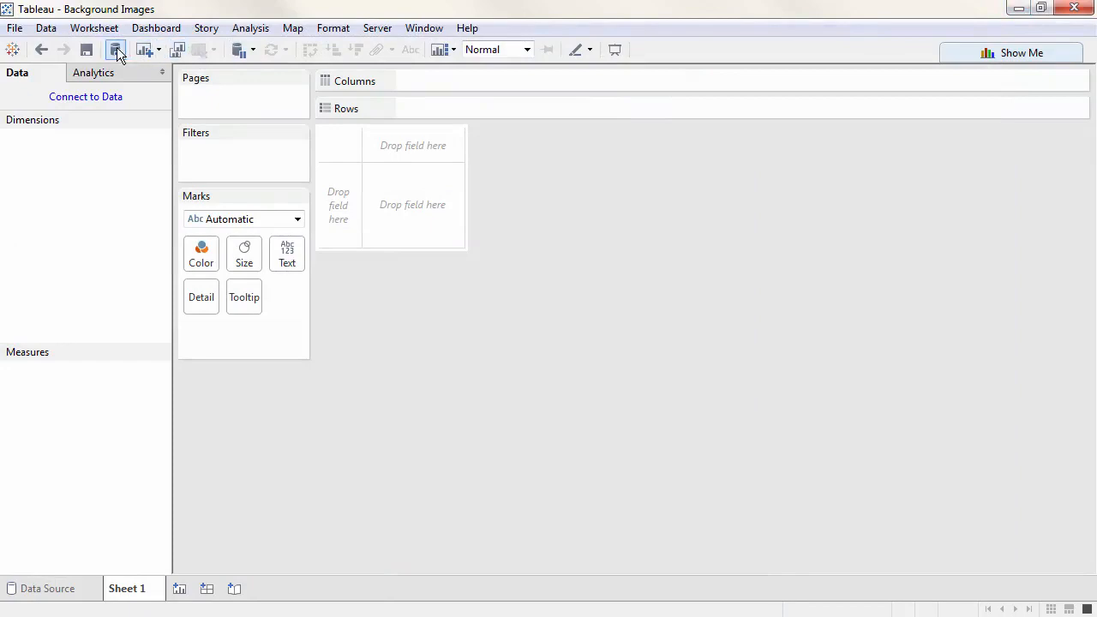
Connect Sheet 1 to the Station Data table in Hong Kong MTR.xlsx
click(116, 49)
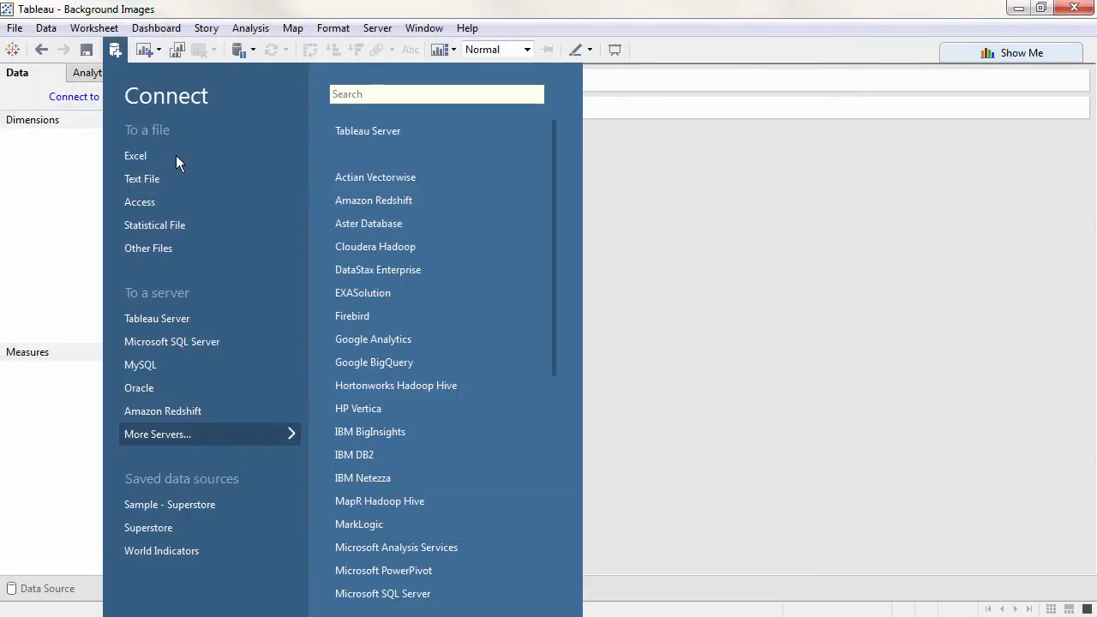
click(135, 155)
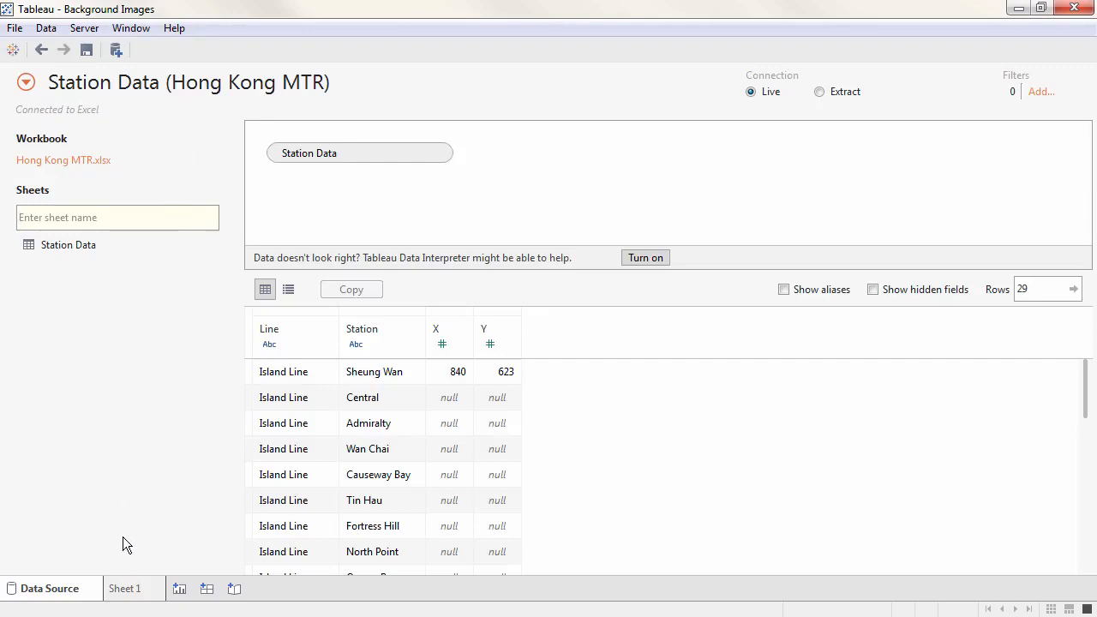
click(127, 588)
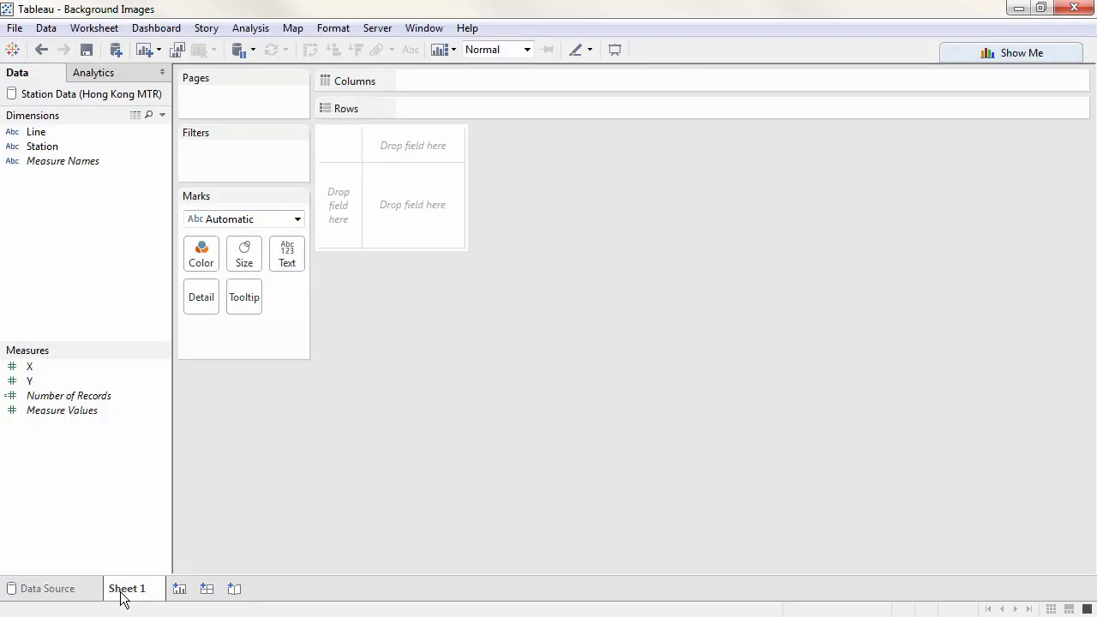
click(293, 28)
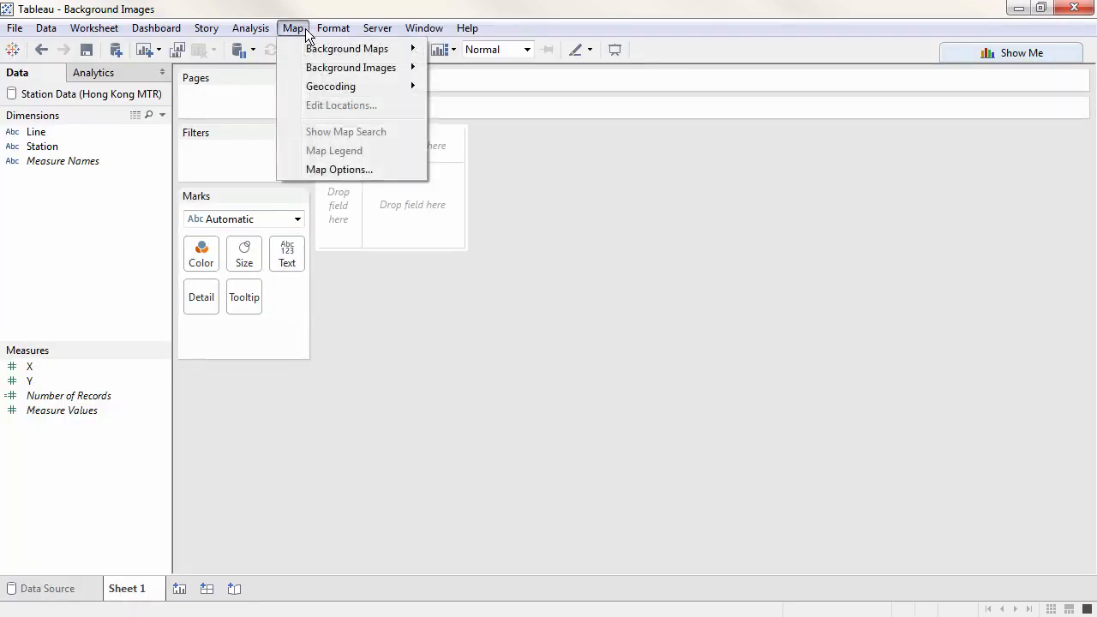
mouse_move(350, 67)
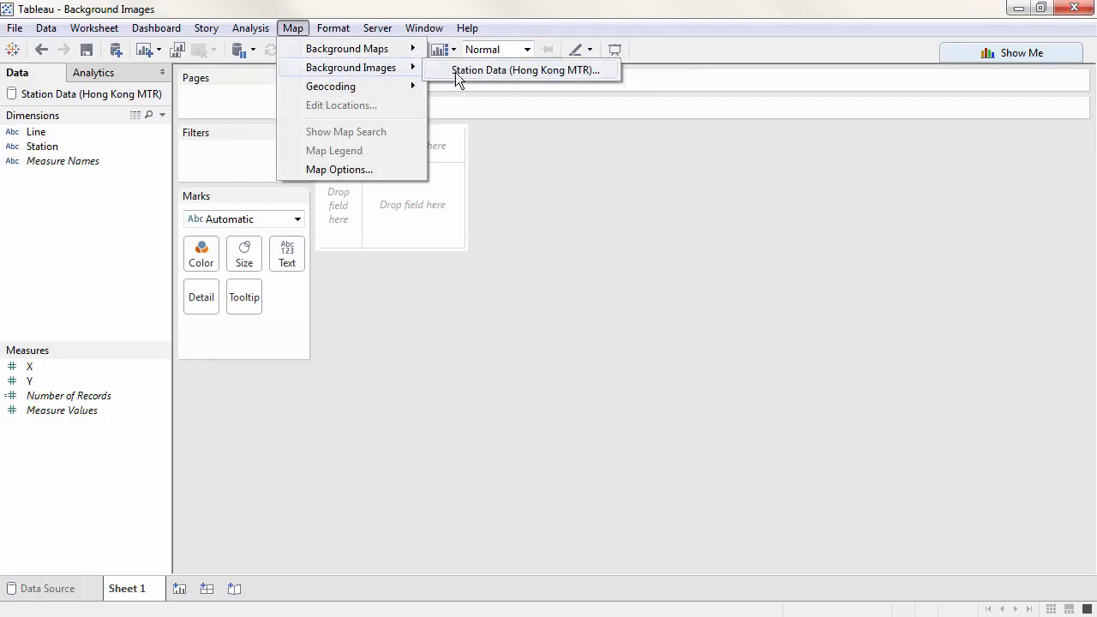
mouse_move(471, 77)
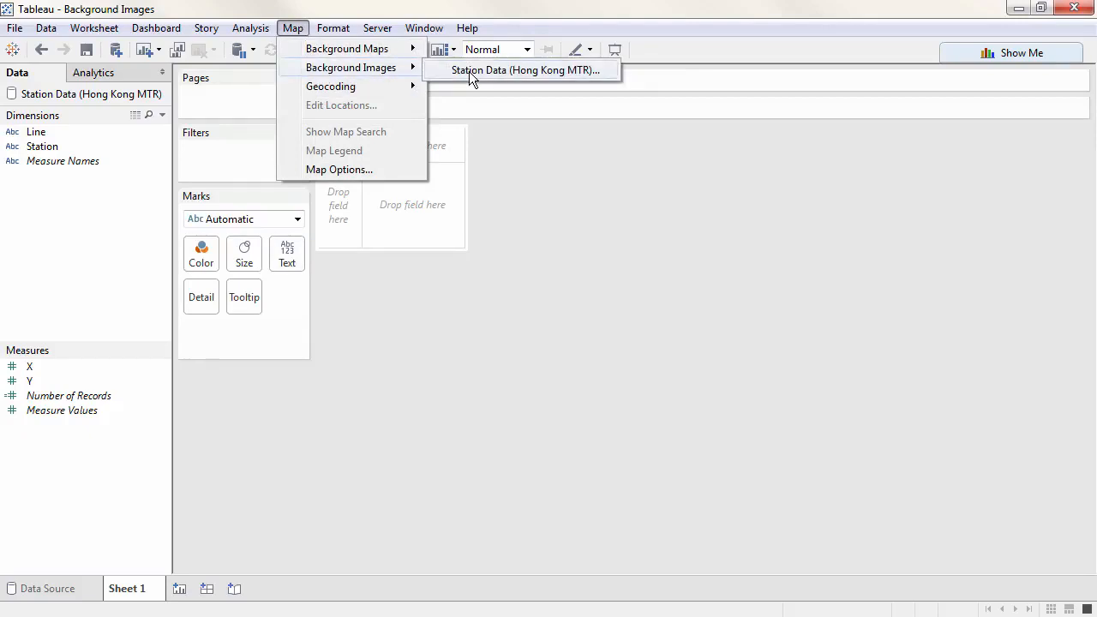
Add a new background image for Station Data using the MTR map gif
click(525, 71)
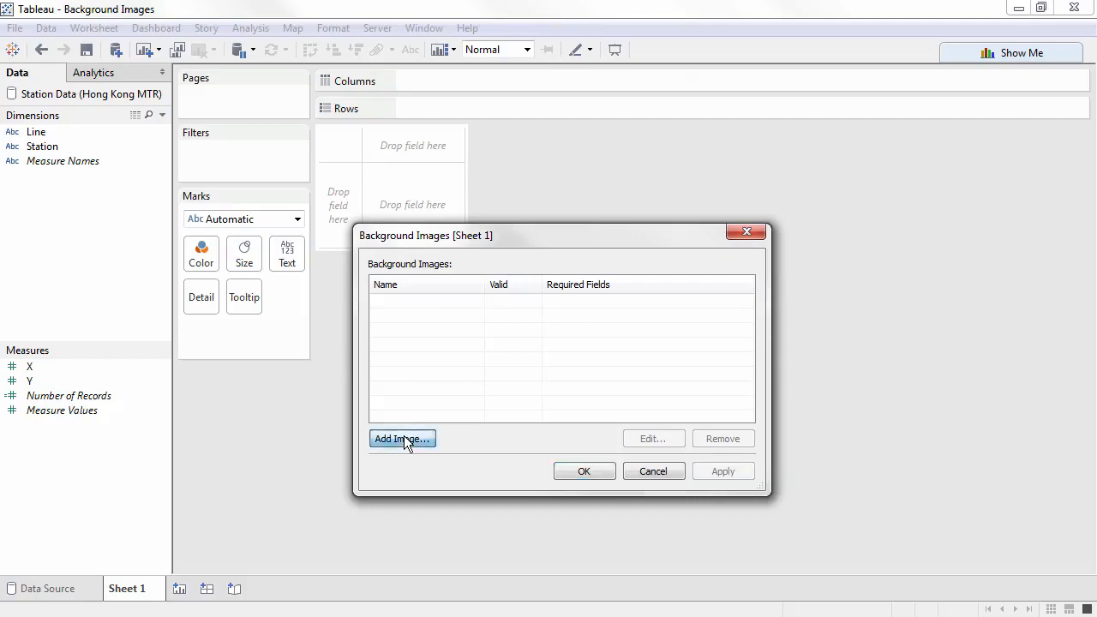
click(402, 438)
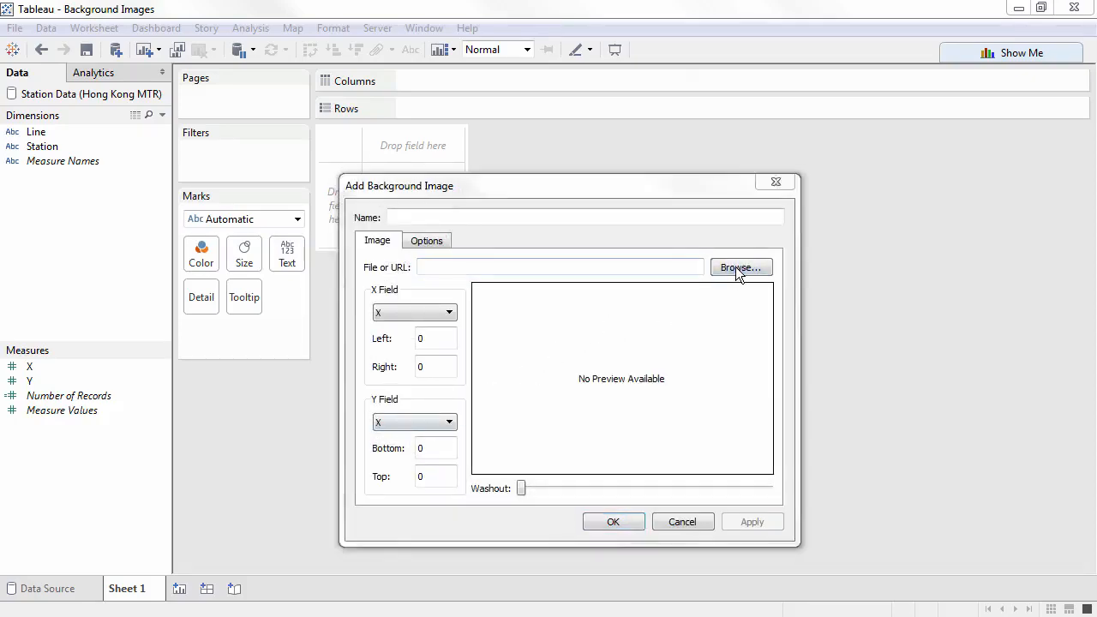
click(740, 267)
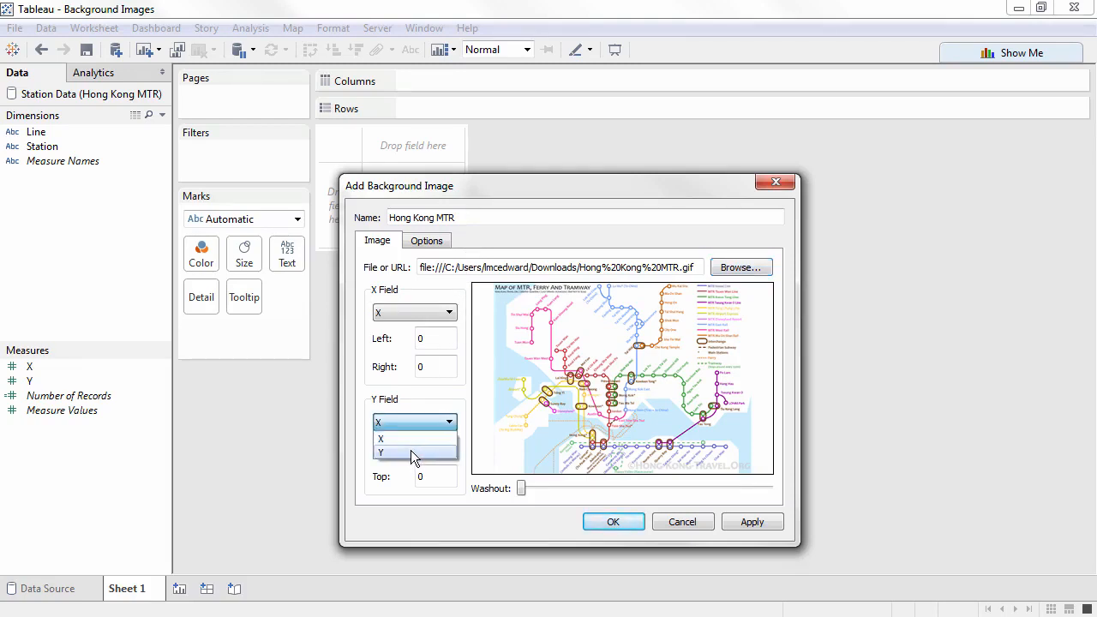
Map the image to Y as the vertical field, right edge 840 and top 623
click(380, 453)
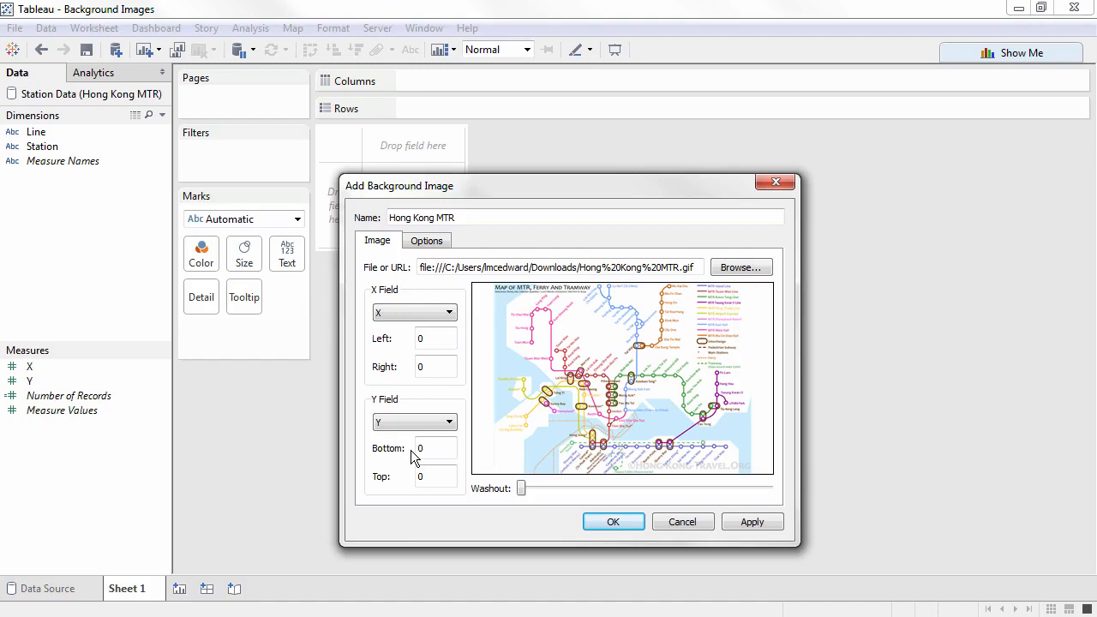
click(436, 367)
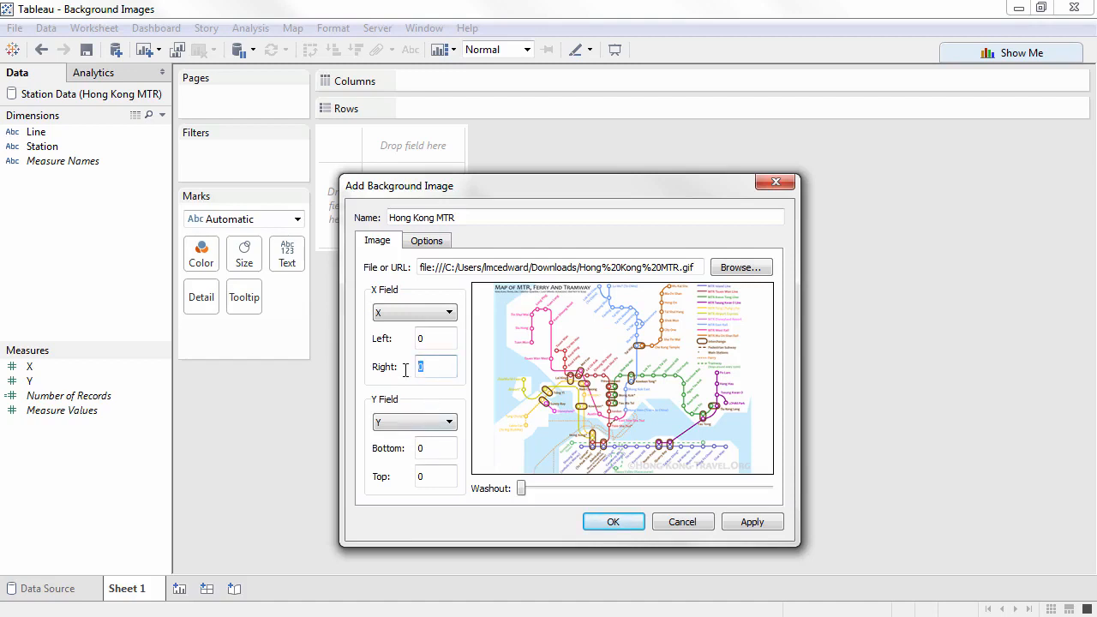
text(840)
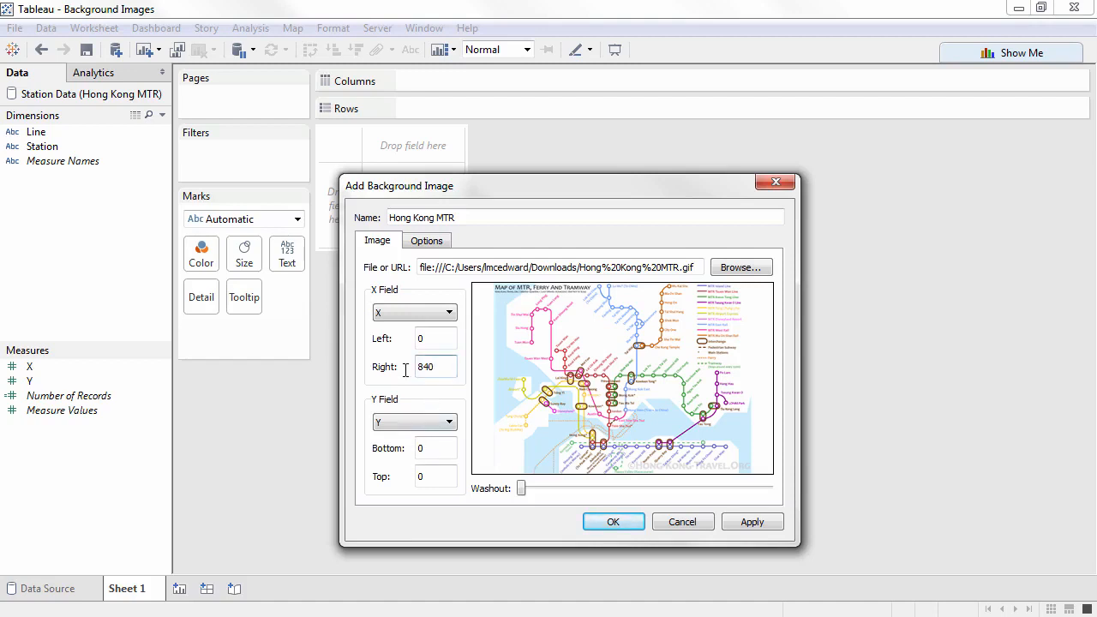
click(436, 476)
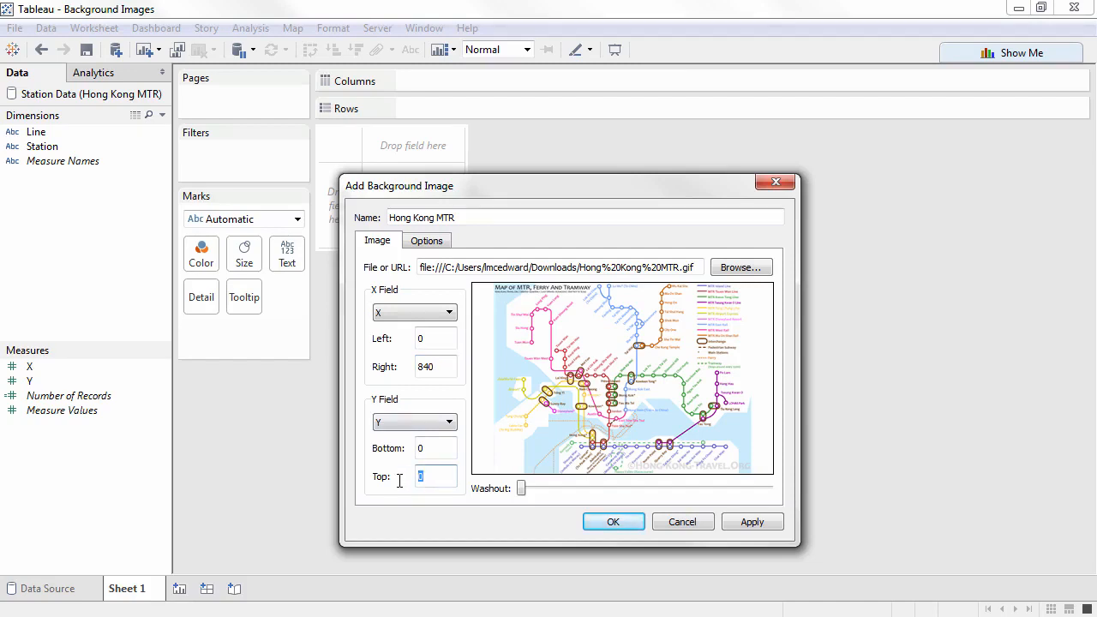
text(623)
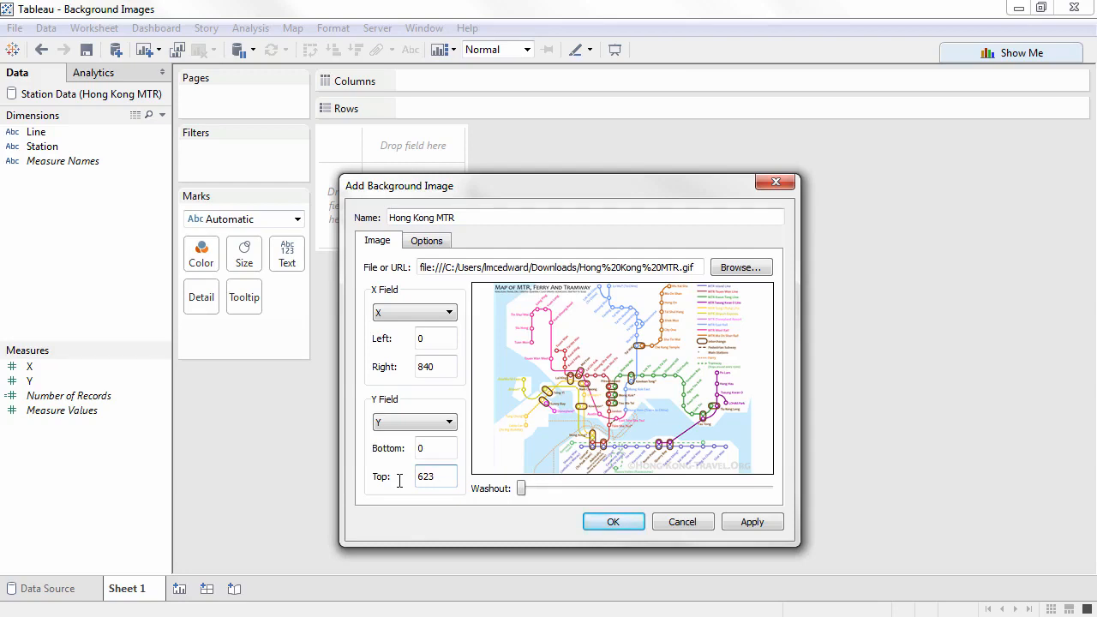
click(435, 477)
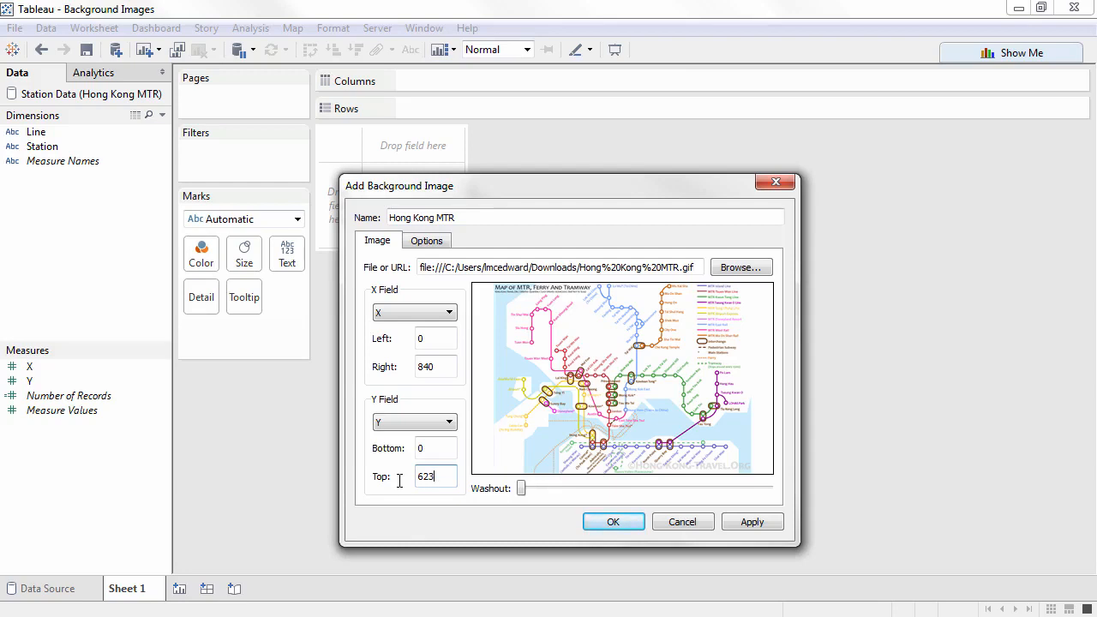
Confirm the Hong Kong MTR background image, locking aspect ratio and showing the entire image
click(427, 240)
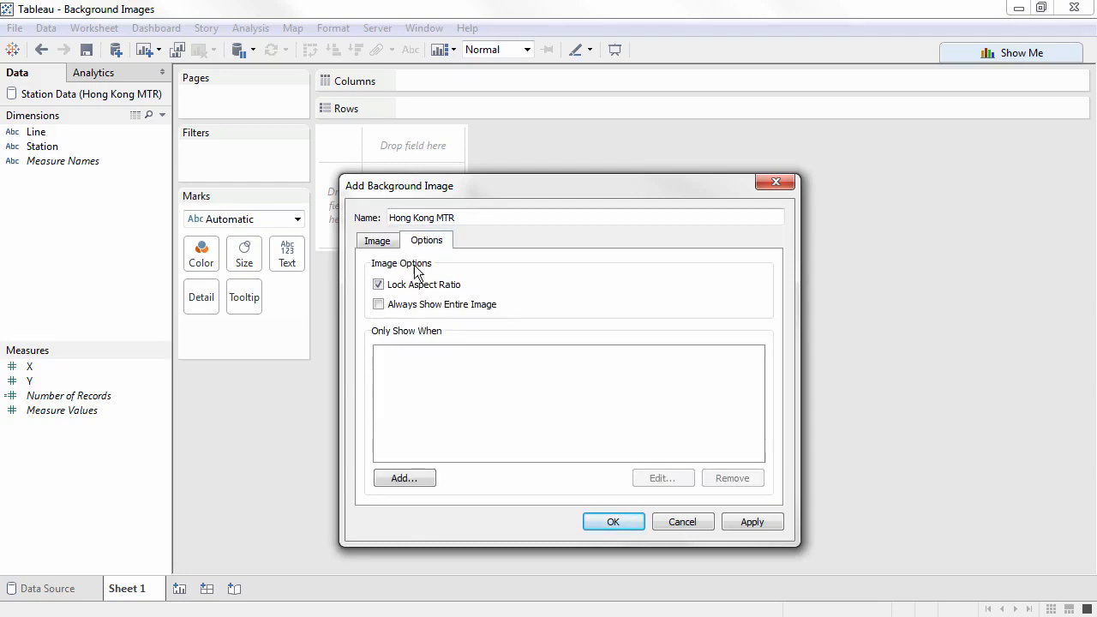
click(378, 304)
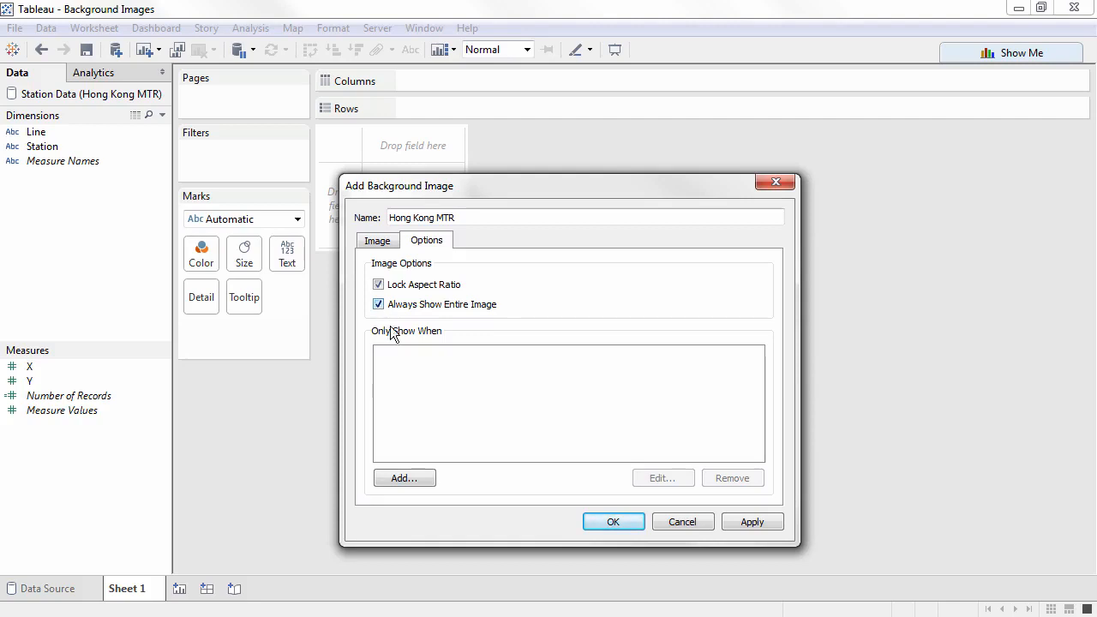
click(613, 521)
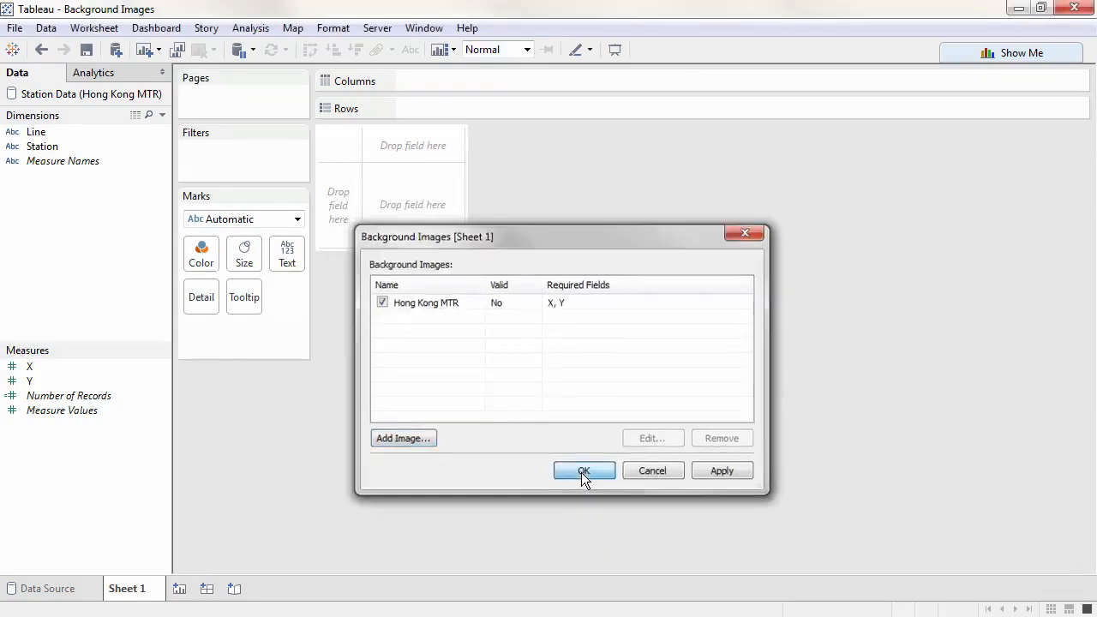
click(584, 471)
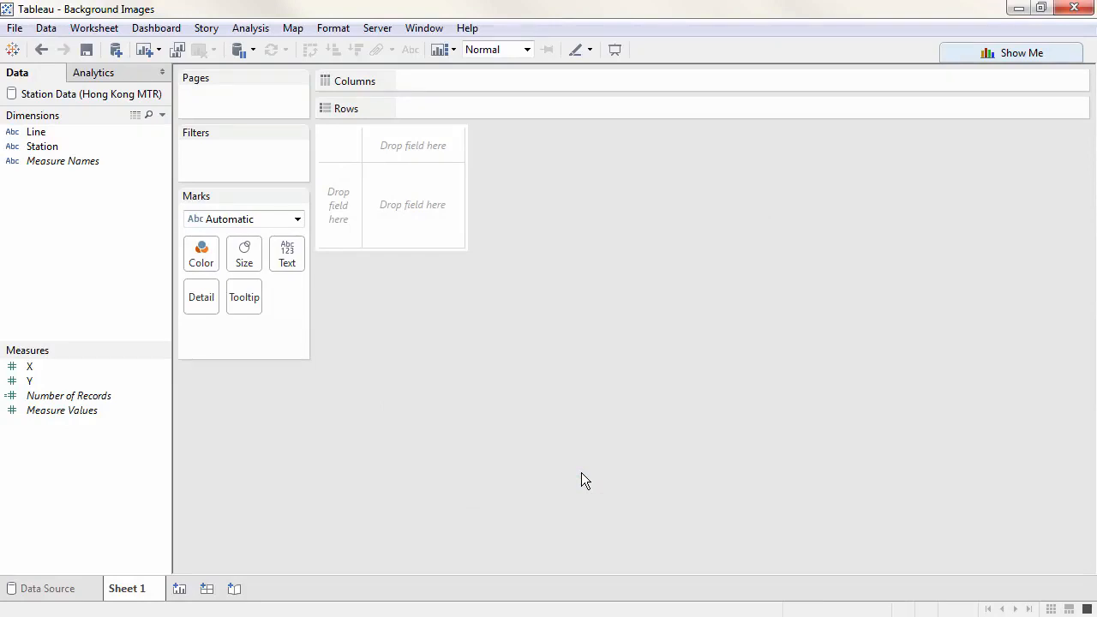
Place X on Columns and Y on Rows so the MTR map shows behind
click(30, 367)
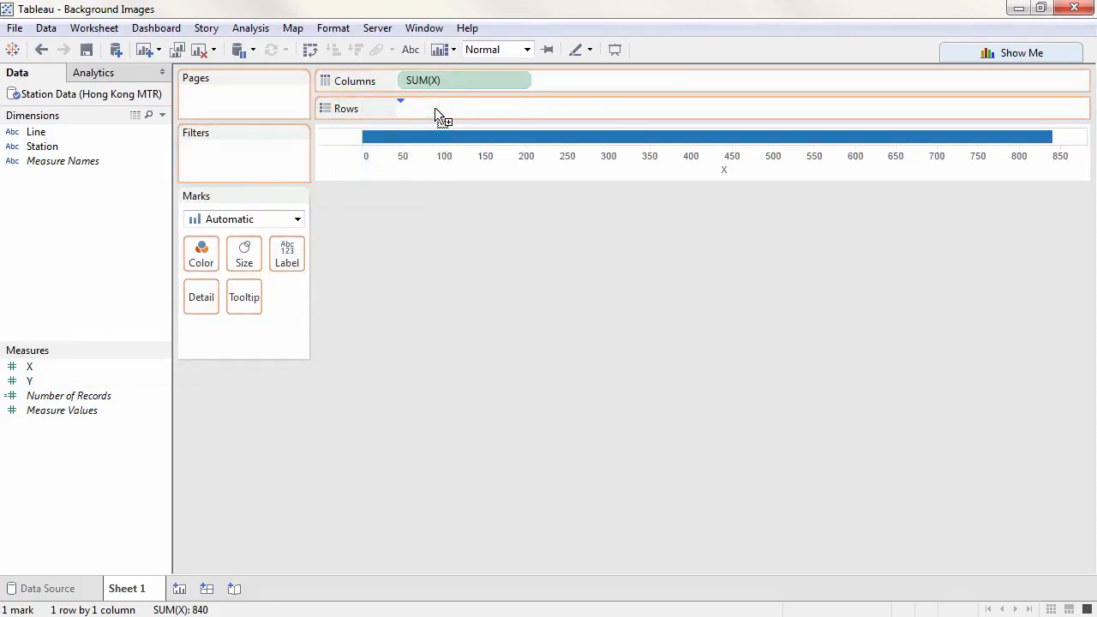
drag(29, 380, 429, 108)
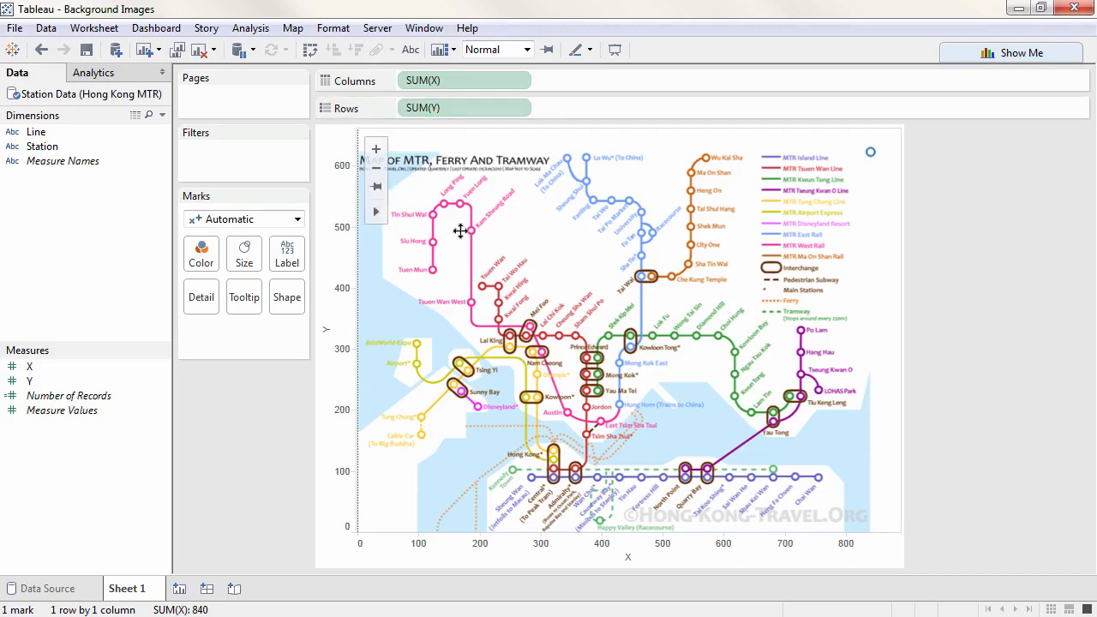
mouse_move(532, 478)
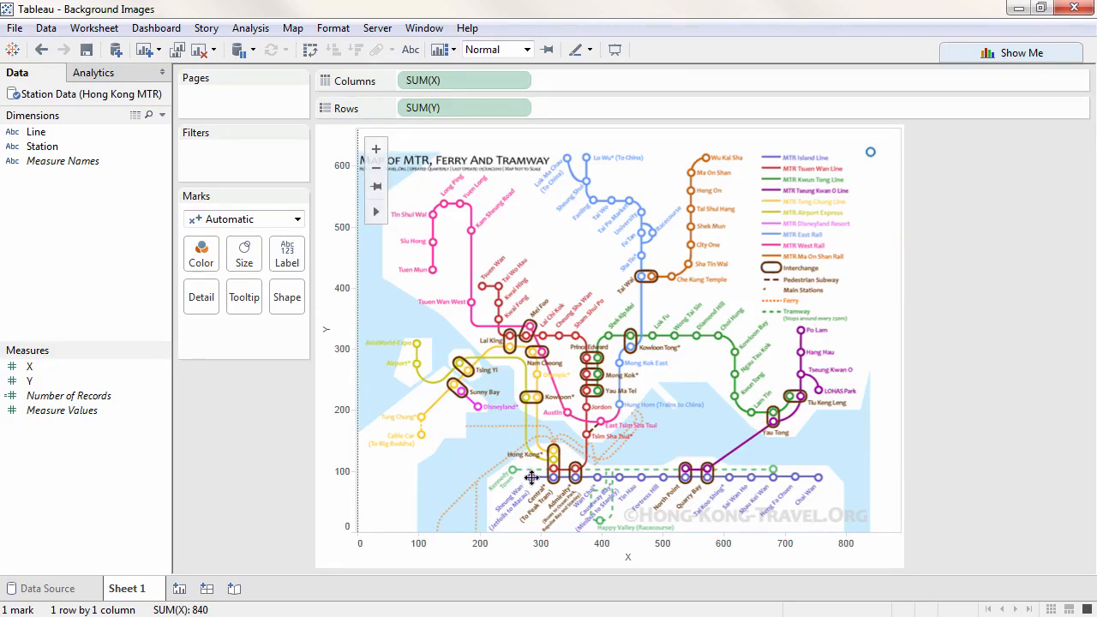
right_click(532, 478)
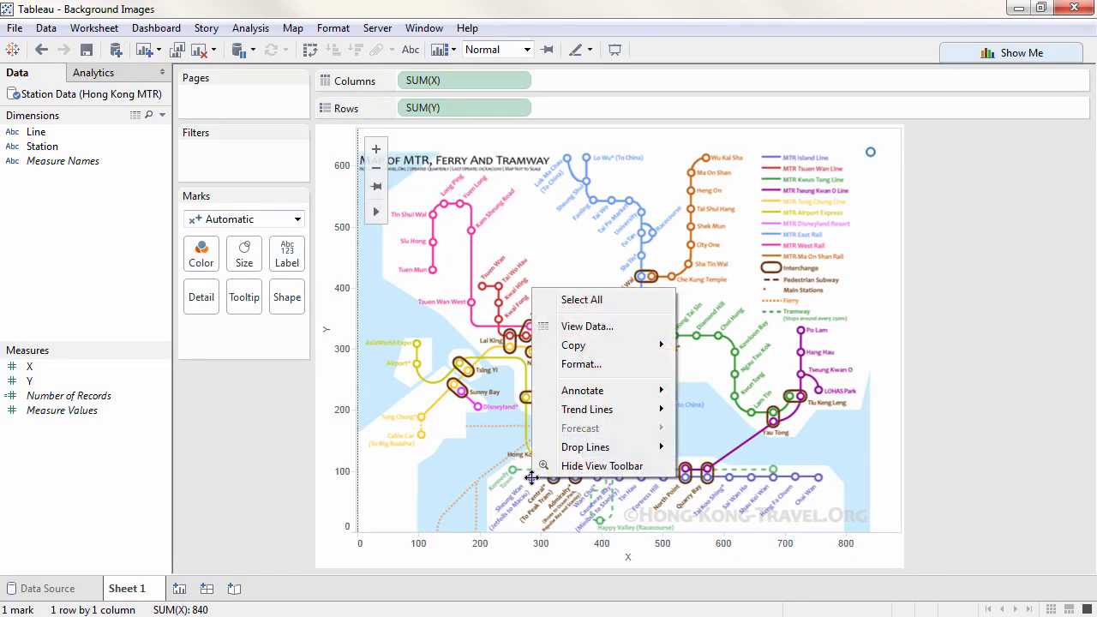
mouse_move(582, 390)
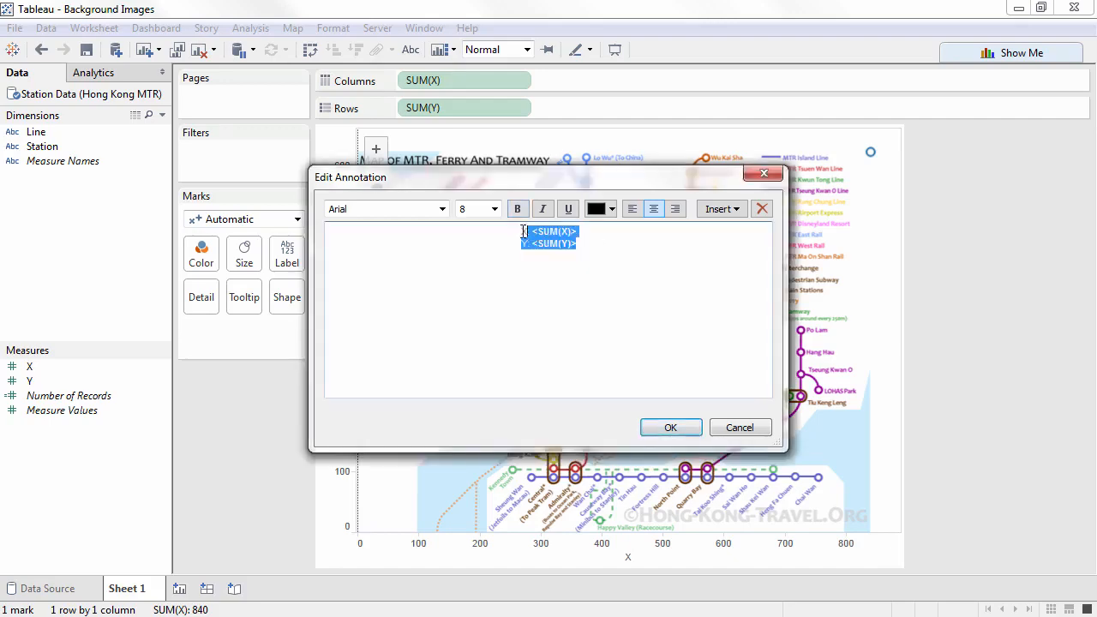
click(492, 208)
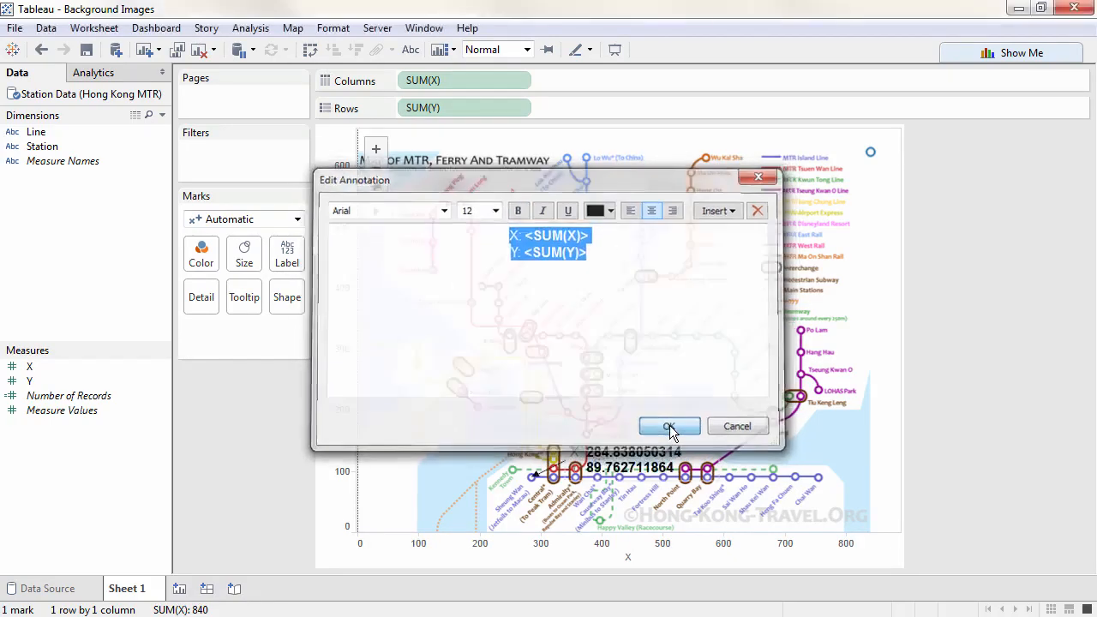
click(670, 426)
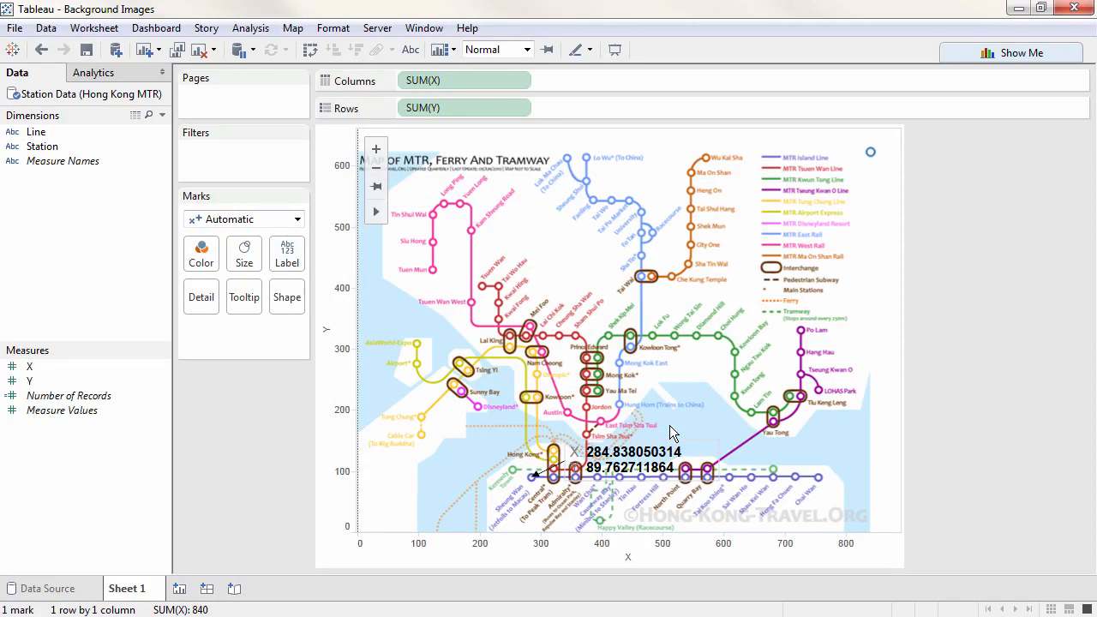
mouse_move(539, 476)
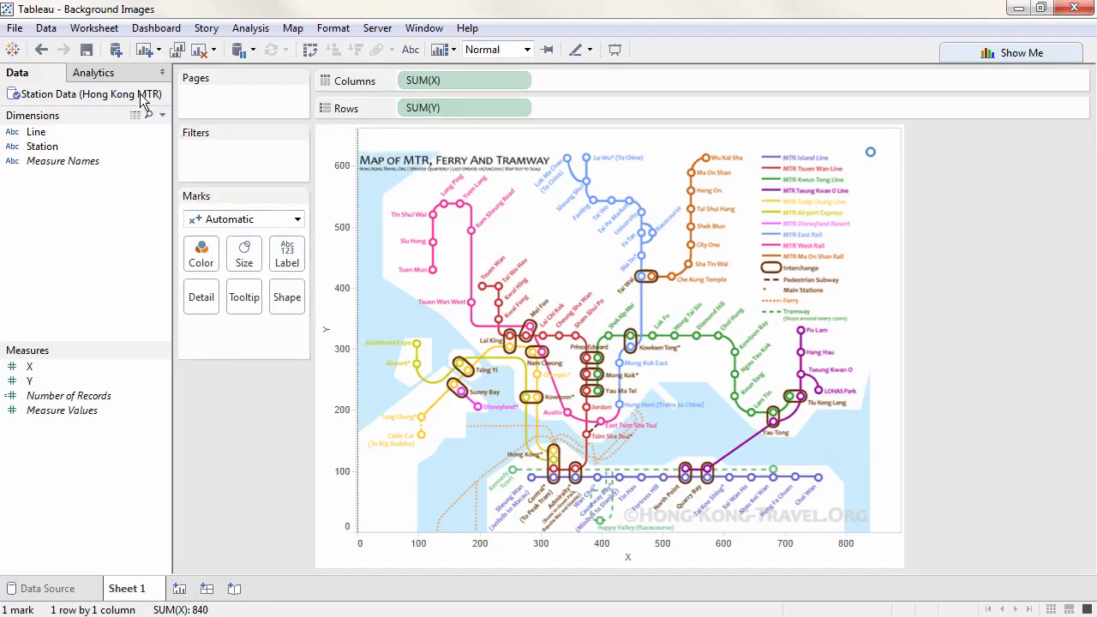
Open a field's context menu in the Data pane
right_click(86, 94)
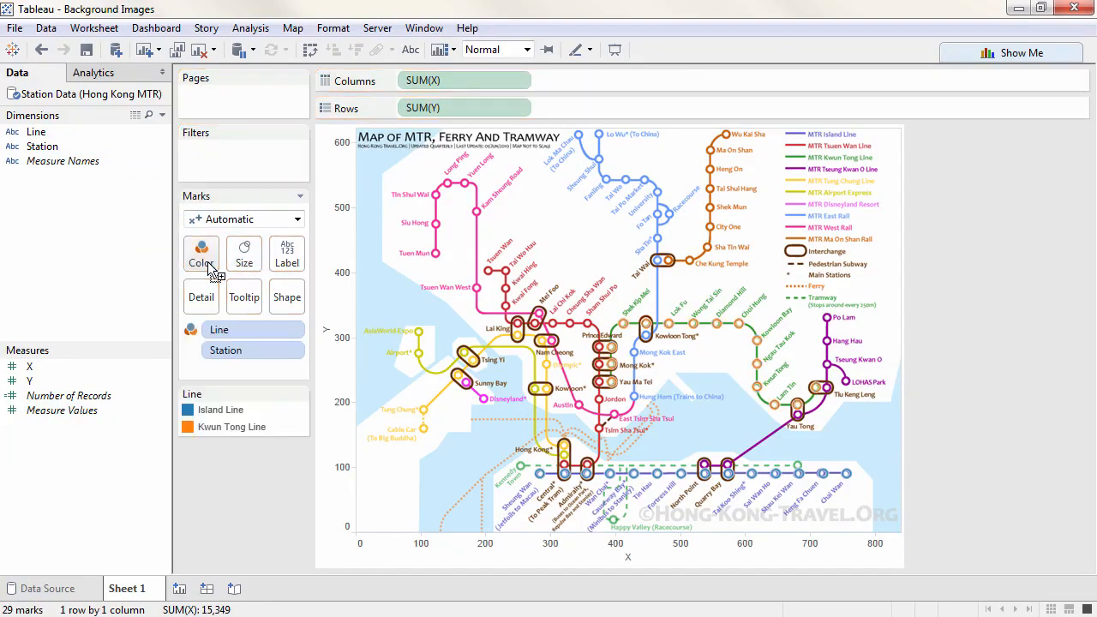
Make marks filled circles, Island Line purple, Kwun Tong Line green, with no halo
click(287, 296)
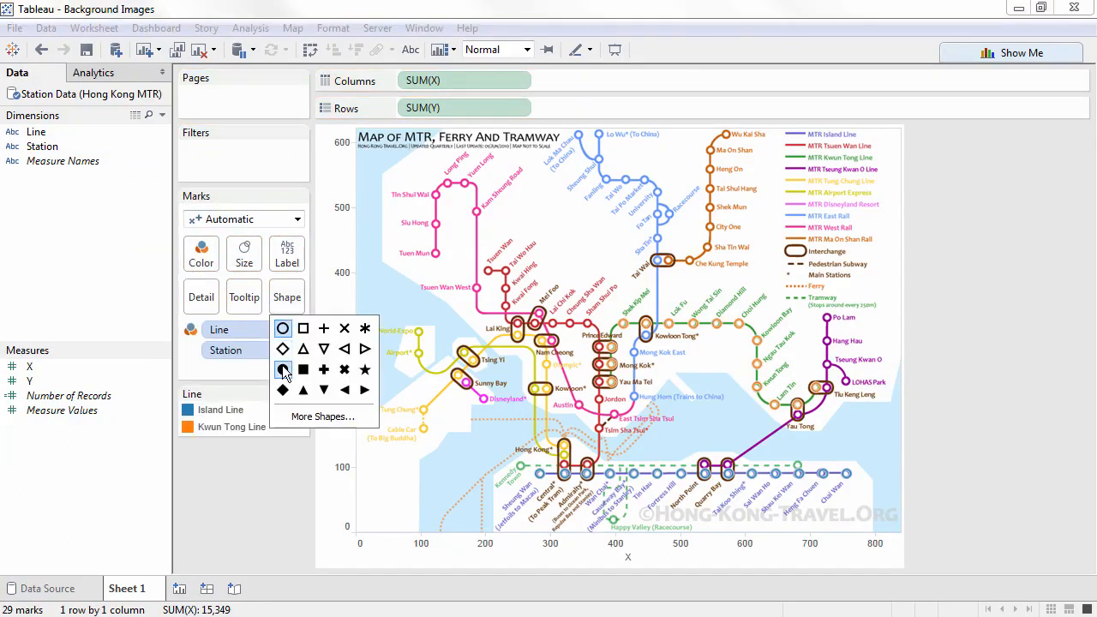
click(283, 369)
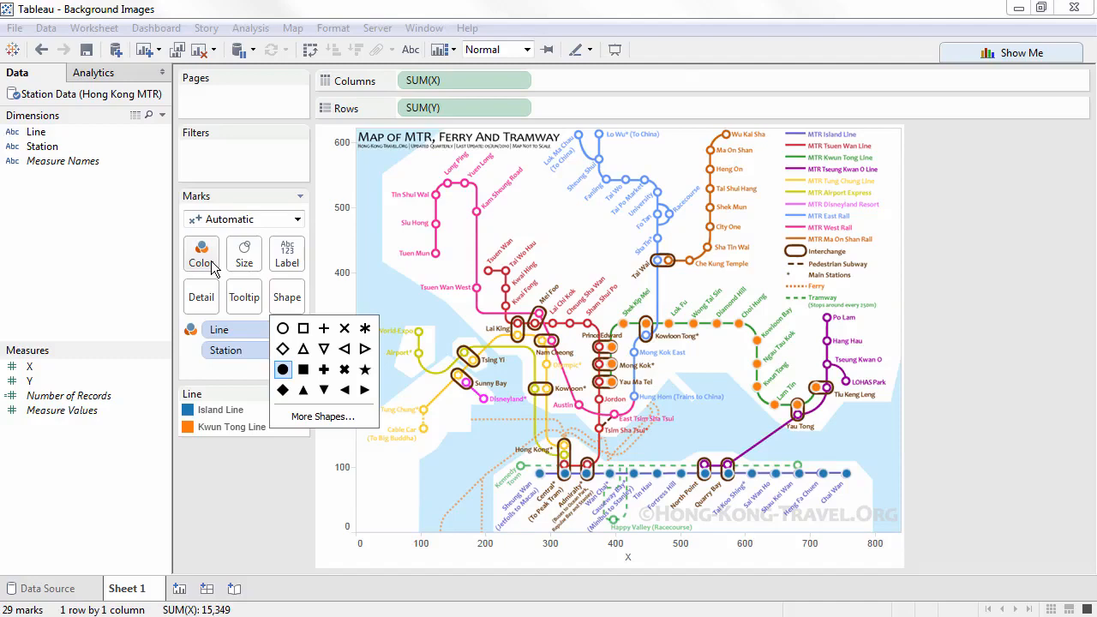
click(201, 253)
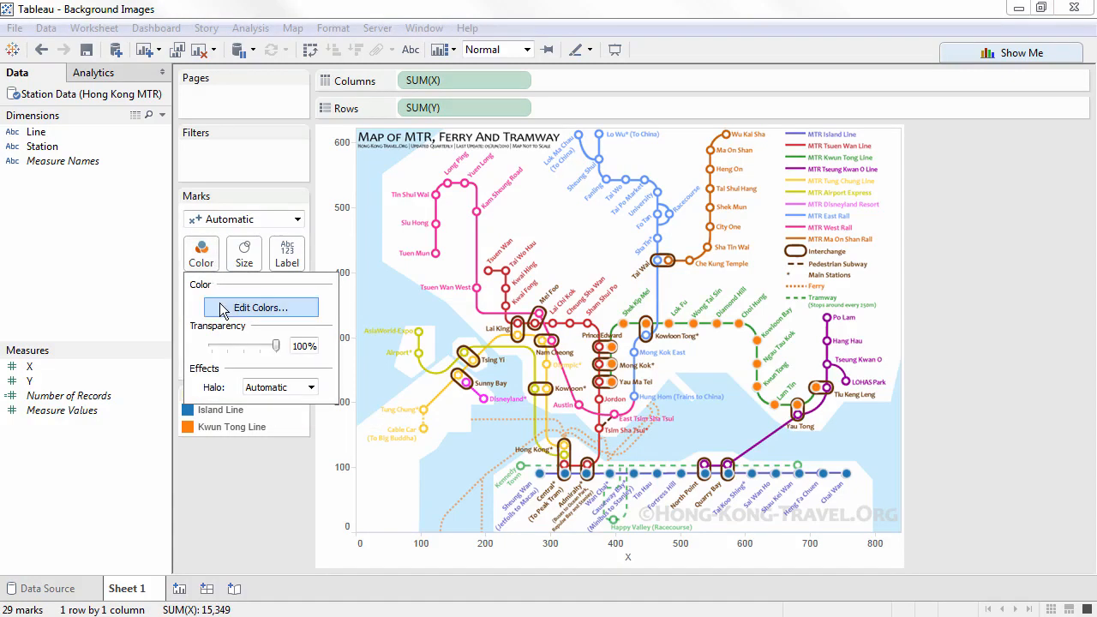
click(261, 307)
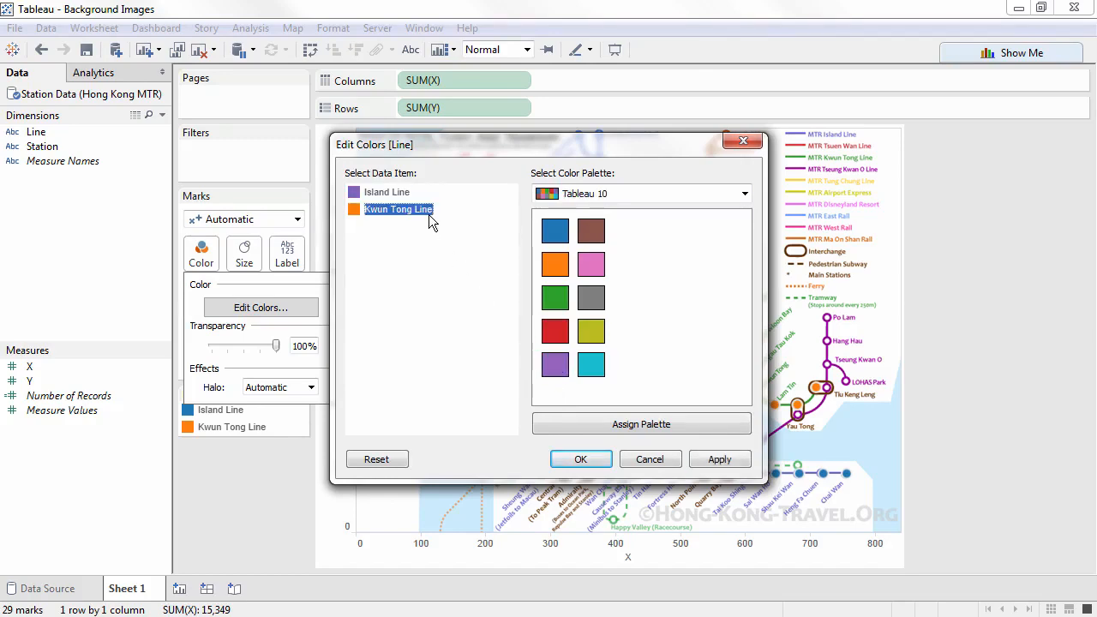
click(554, 298)
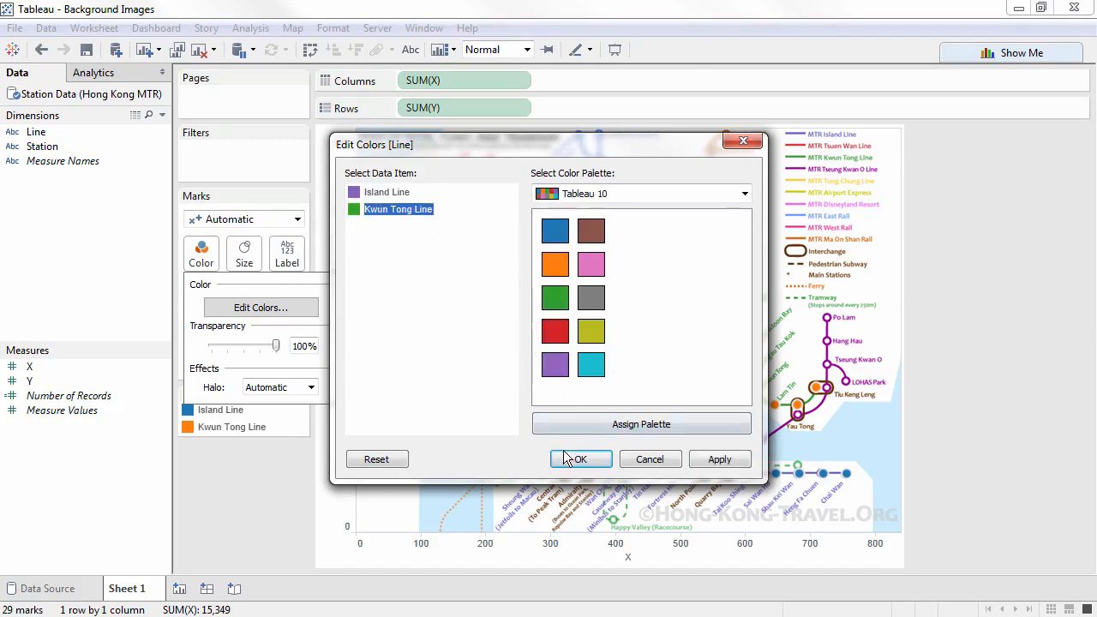
click(581, 459)
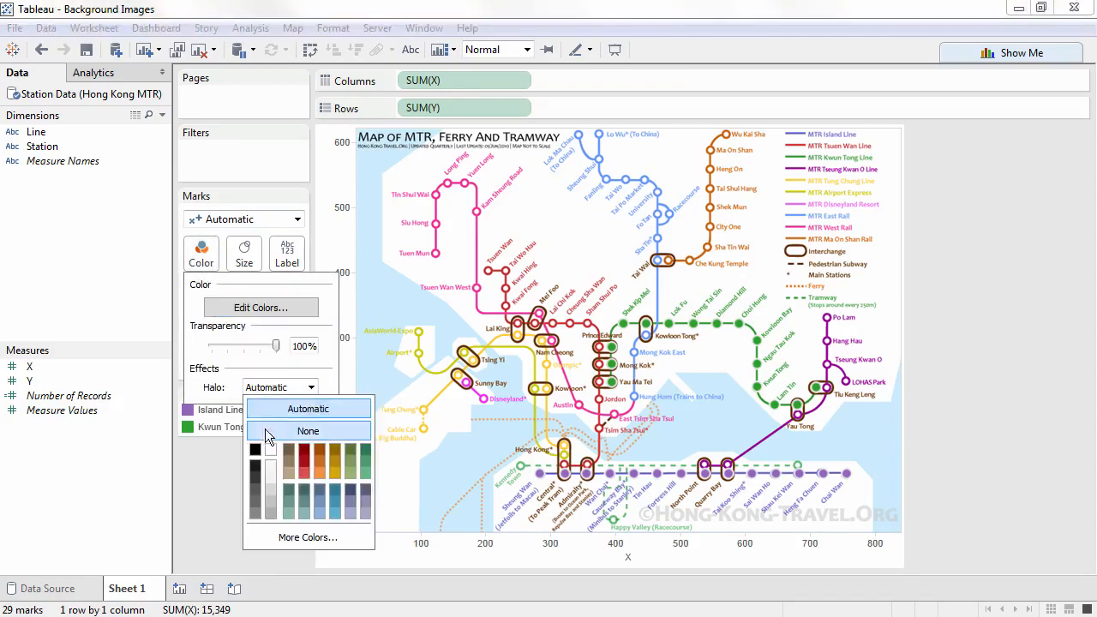
click(308, 430)
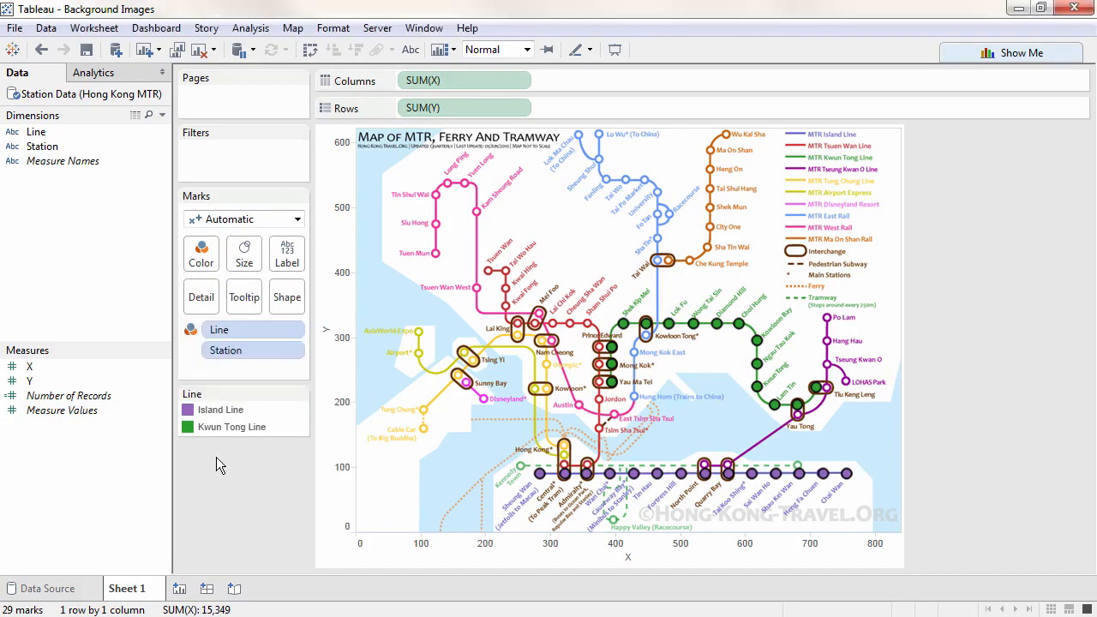